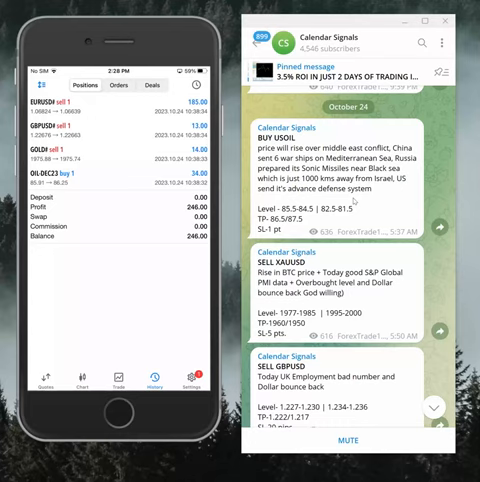
mouse_move(352, 200)
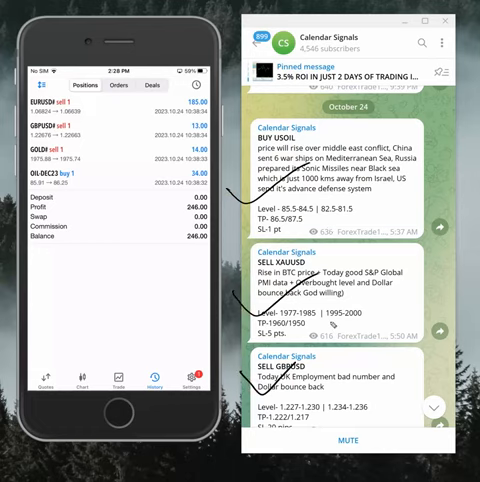
Scroll the Calendar Signals channel past the BUY USOIL post to the SELL XAUUSD, GBPUSD and EURUSD signals
scroll("down", 3)
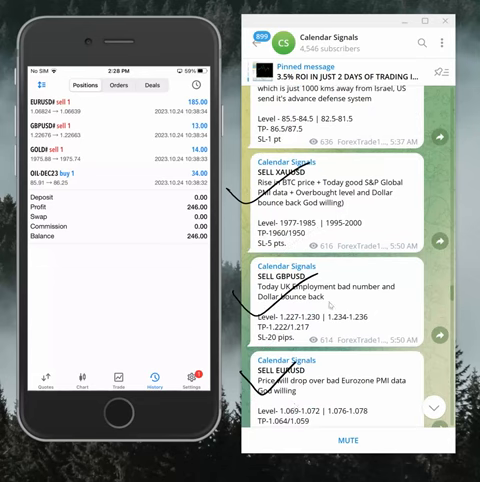
scroll("down", 3)
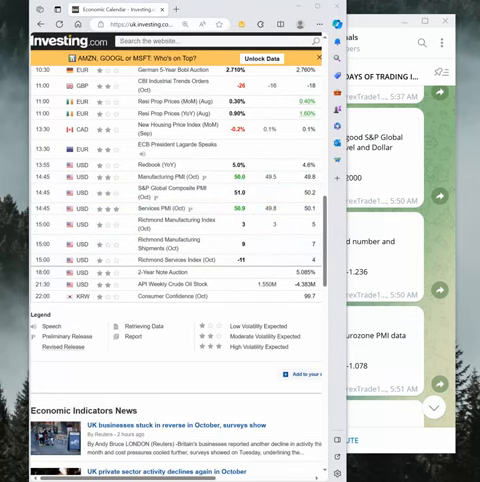
Place the Investing.com economic calendar beside the Telegram SELL GBPUSD and EURUSD signal posts
left_click_drag(130, 218, 284, 204)
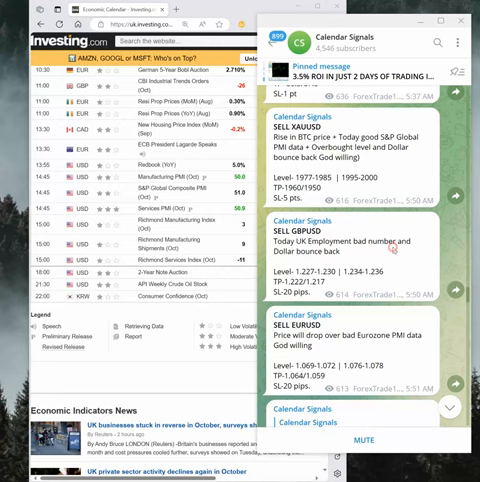
Scroll the Calendar Signals chat down to the result posts reporting pip gains on the GBPUSD, XAUUSD and EURUSD sells
scroll("down", 3)
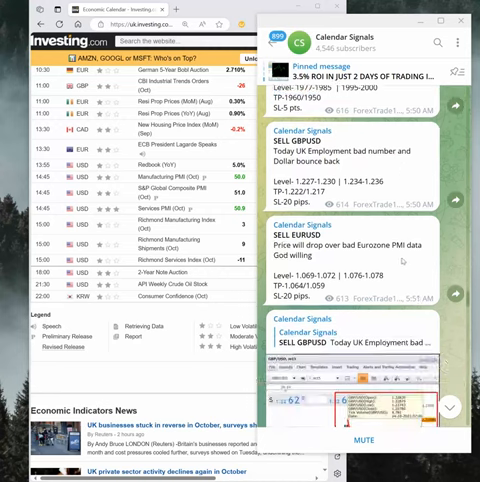
scroll("down", 3)
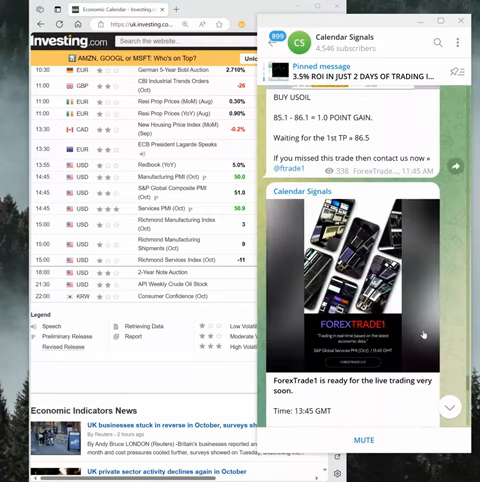
scroll("down", 3)
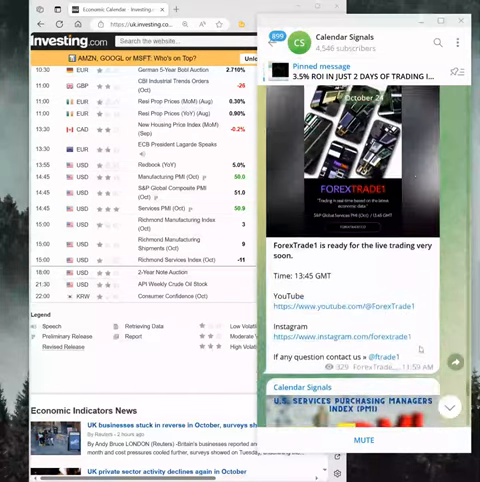
scroll("down", 3)
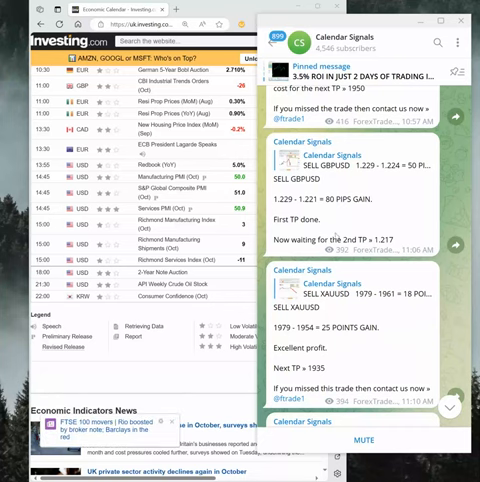
scroll("down", 3)
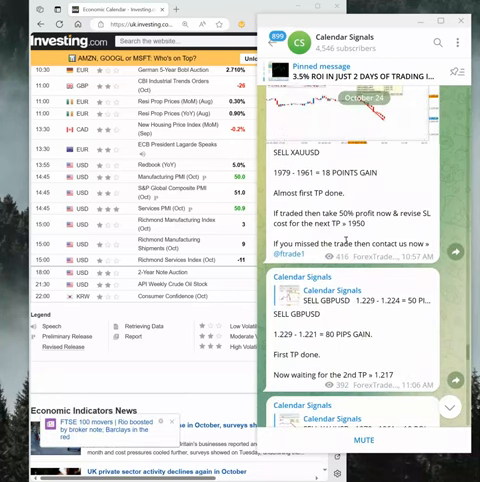
scroll("down", 3)
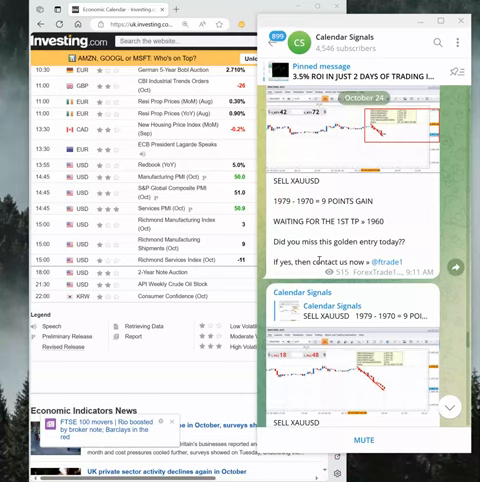
scroll("down", 3)
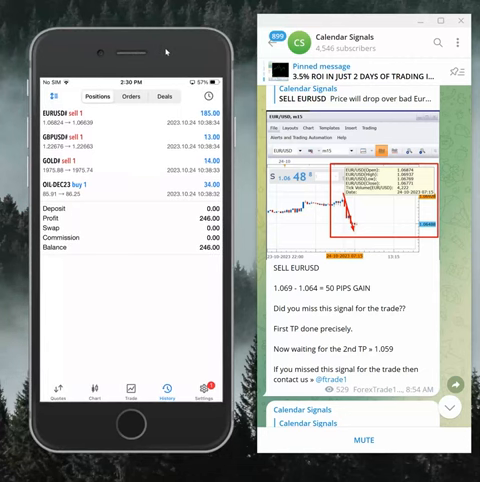
mouse_move(246, 84)
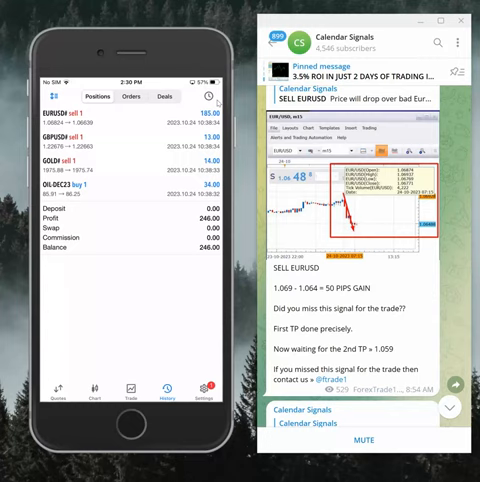
mouse_move(196, 188)
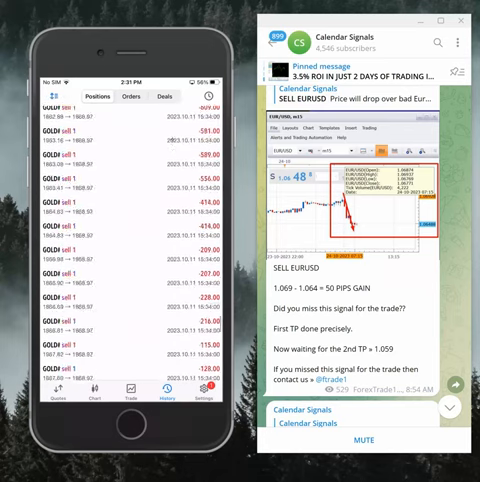
Scroll the MetaTrader History list to its Profit, Deposit and Balance summary under the gold sell trades
scroll("down", 3)
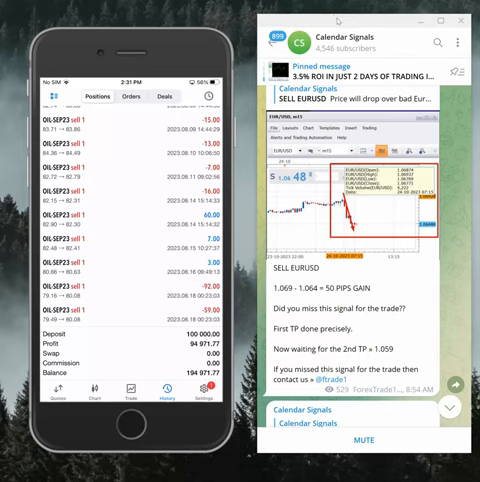
mouse_move(94, 168)
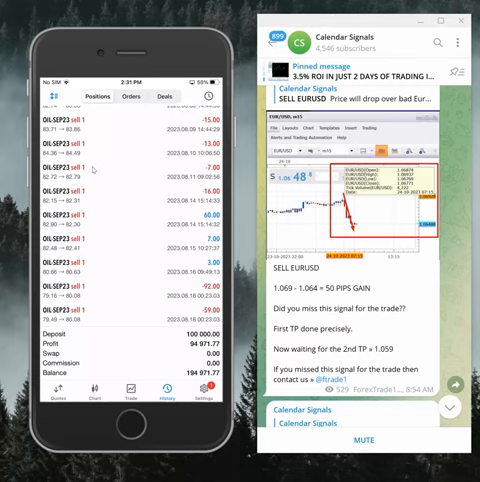